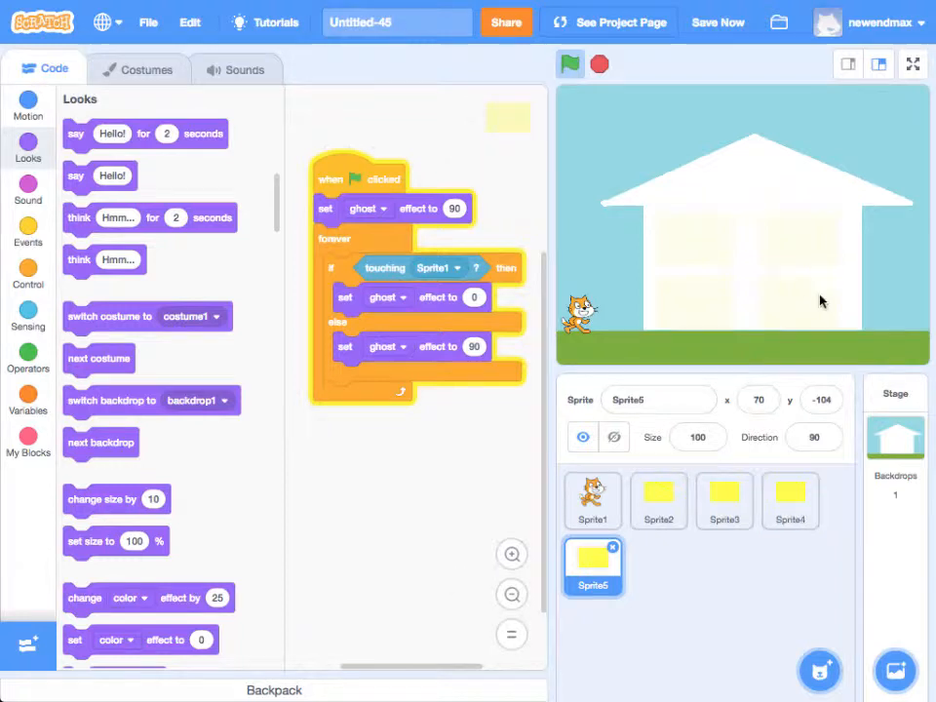
- Add the Dance Around sound from the sound library to Sprite5 alongside pop
{"action": "left_click", "coordinate": [724, 499]}
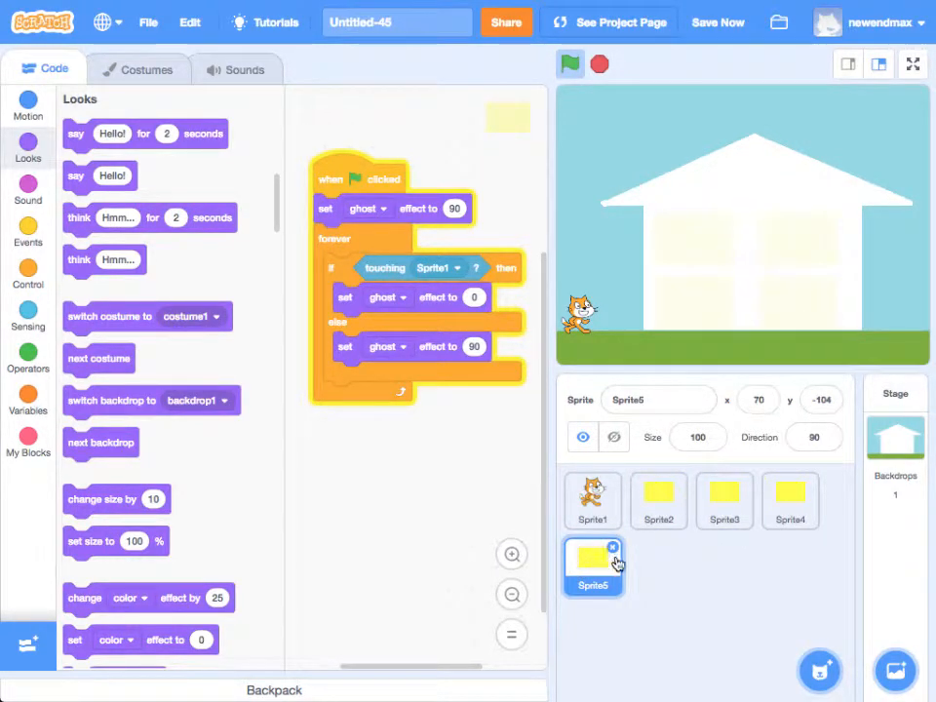
{"action": "left_click", "coordinate": [234, 68]}
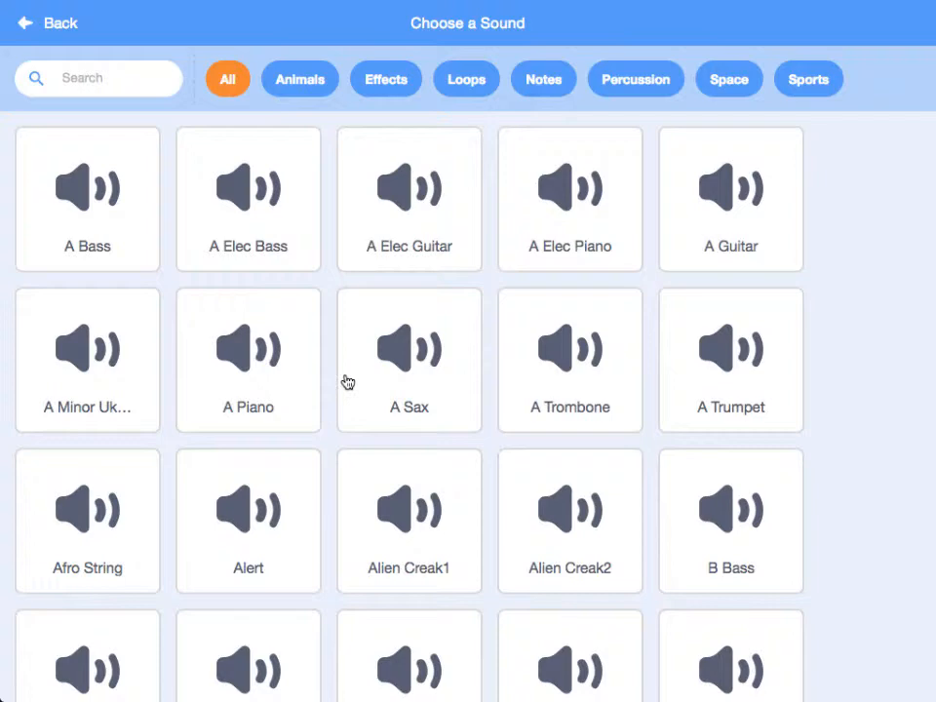
{"action": "scroll", "scroll_direction": "down", "scroll_amount": 3}
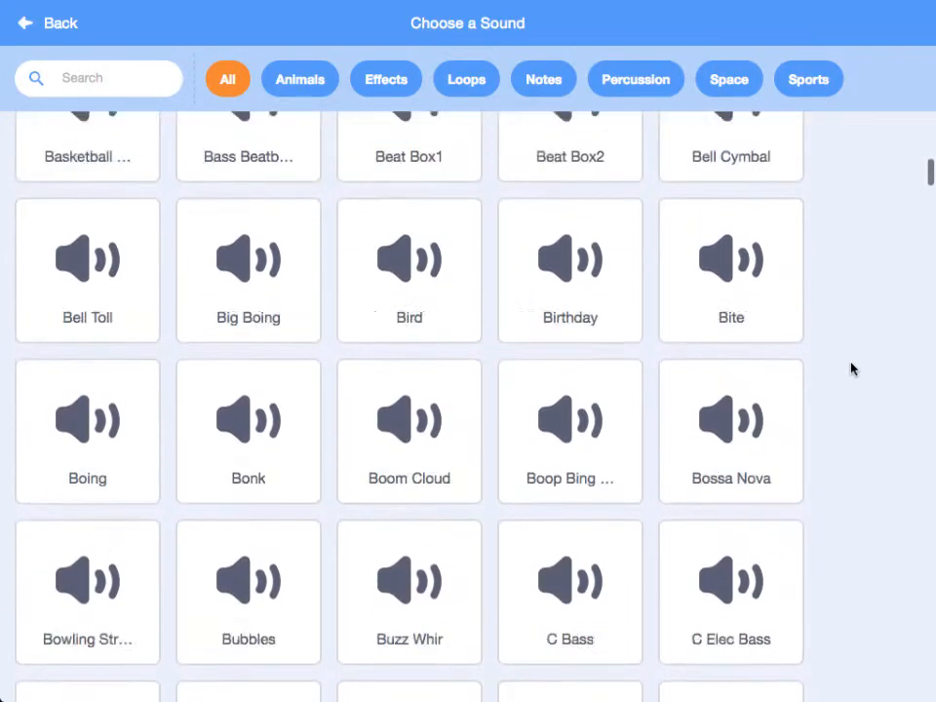
{"action": "scroll", "scroll_direction": "down", "scroll_amount": 3}
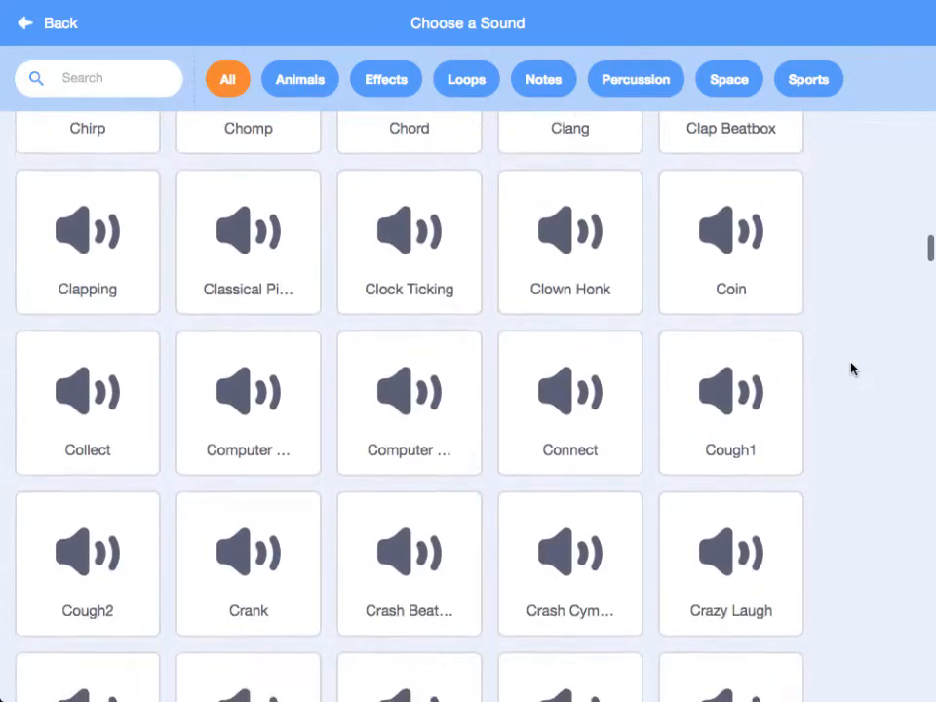
{"action": "scroll", "scroll_direction": "down", "scroll_amount": 3}
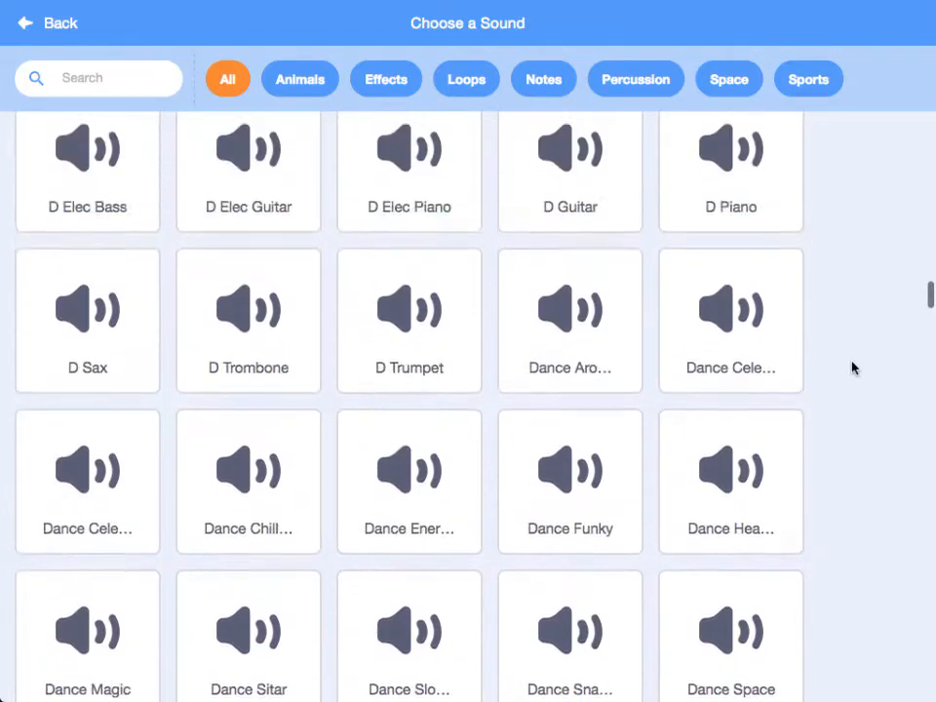
{"action": "scroll", "scroll_direction": "up", "scroll_amount": 3}
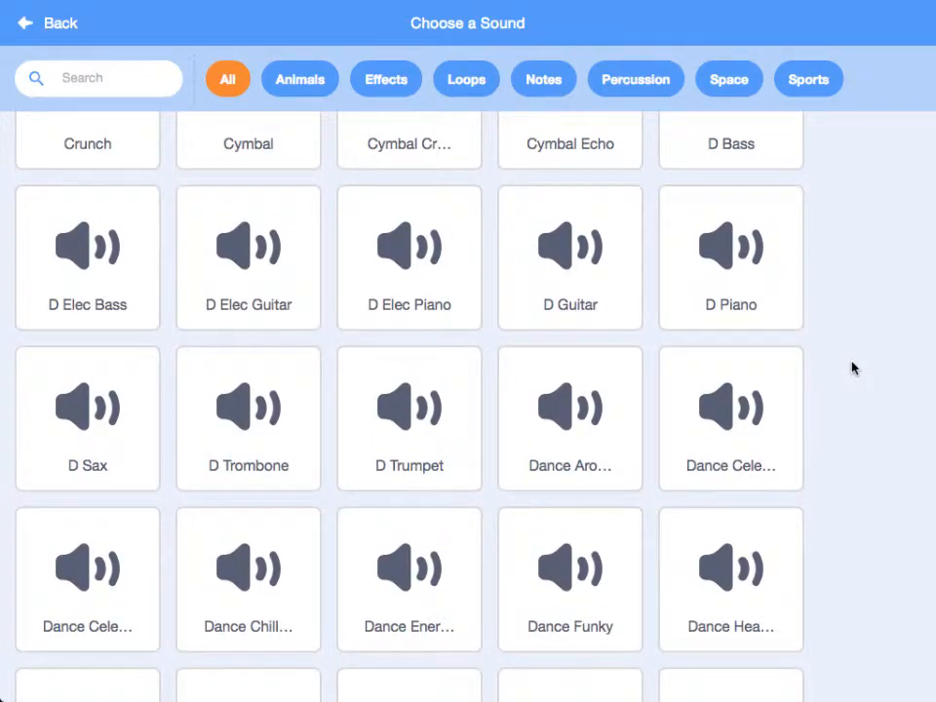
{"action": "left_click", "coordinate": [570, 417]}
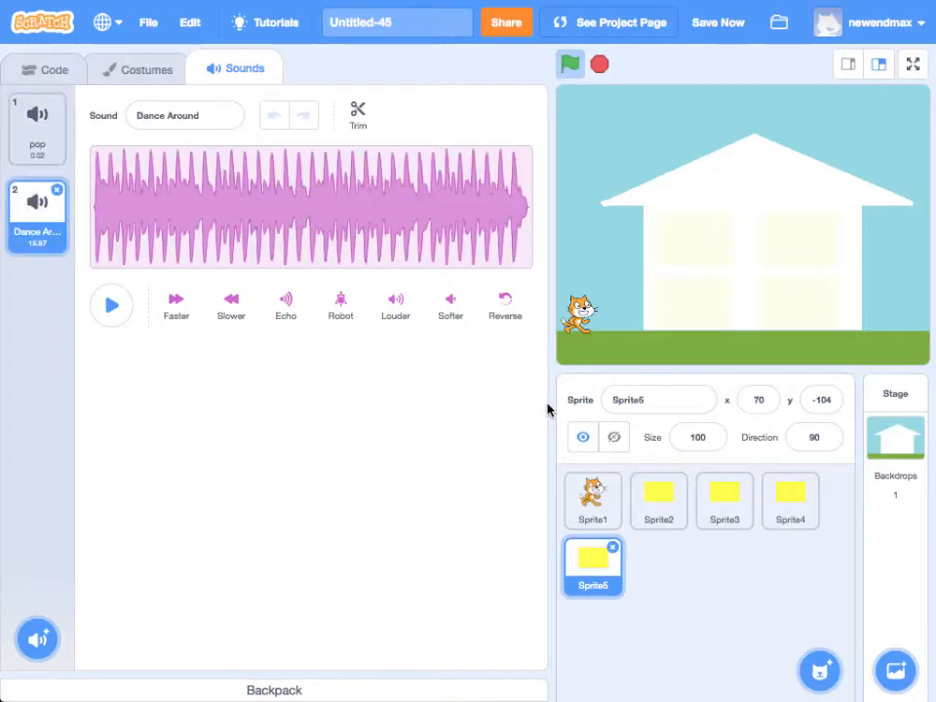
- Return to Sprite5's ghost-effect script in the Code area
{"action": "left_click", "coordinate": [45, 68]}
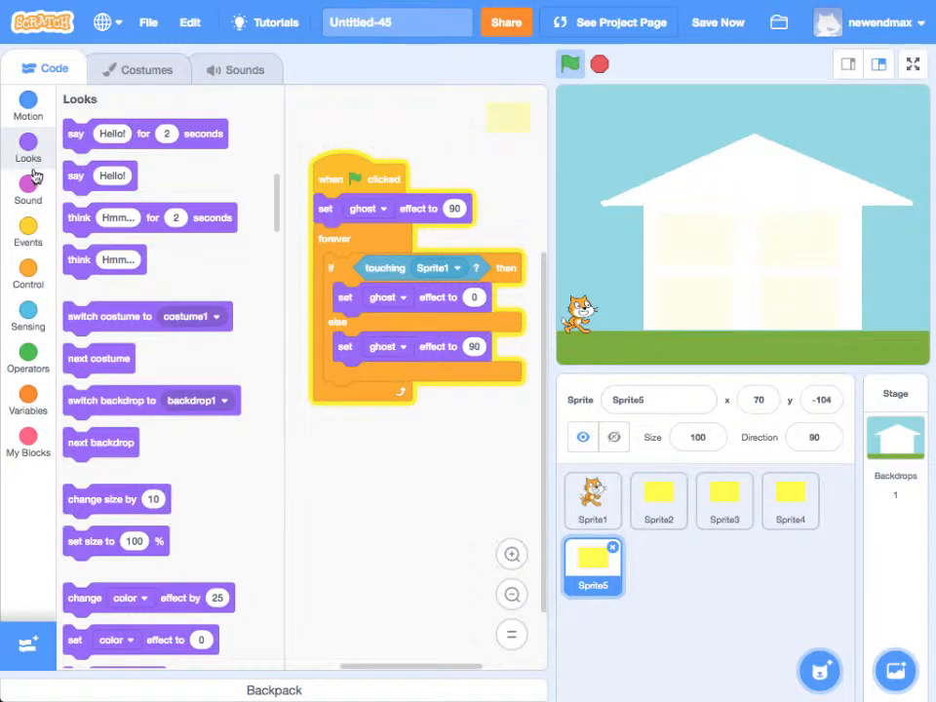
- Place 'play sound Dance Around until done' inside the touching branch after ghost effect 0
{"action": "left_click", "coordinate": [27, 187]}
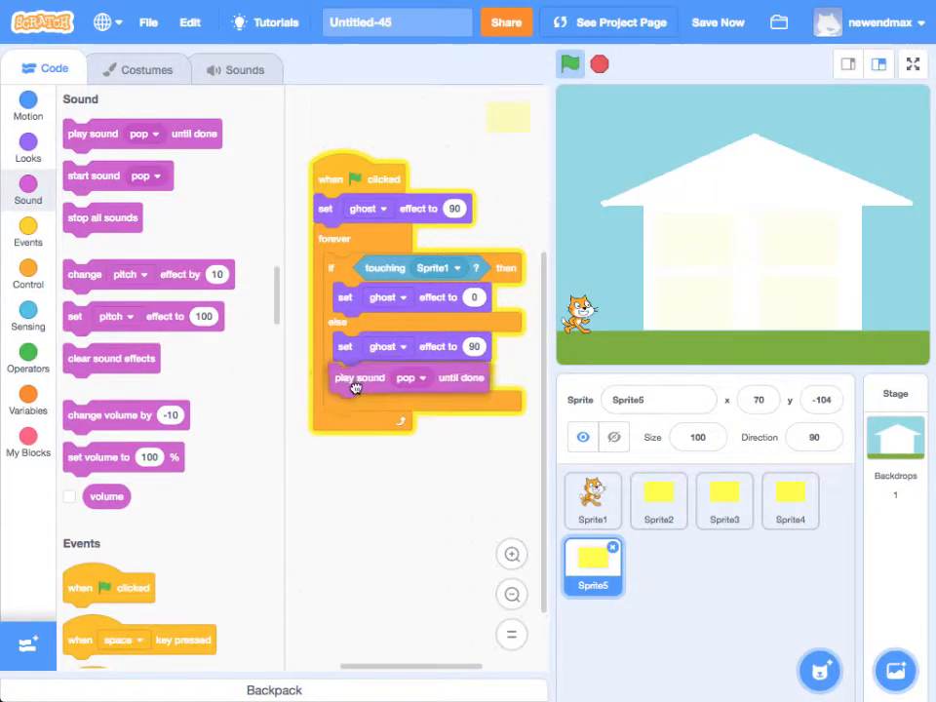
{"action": "left_click_drag", "start_coordinate": [355, 378], "coordinate": [368, 328]}
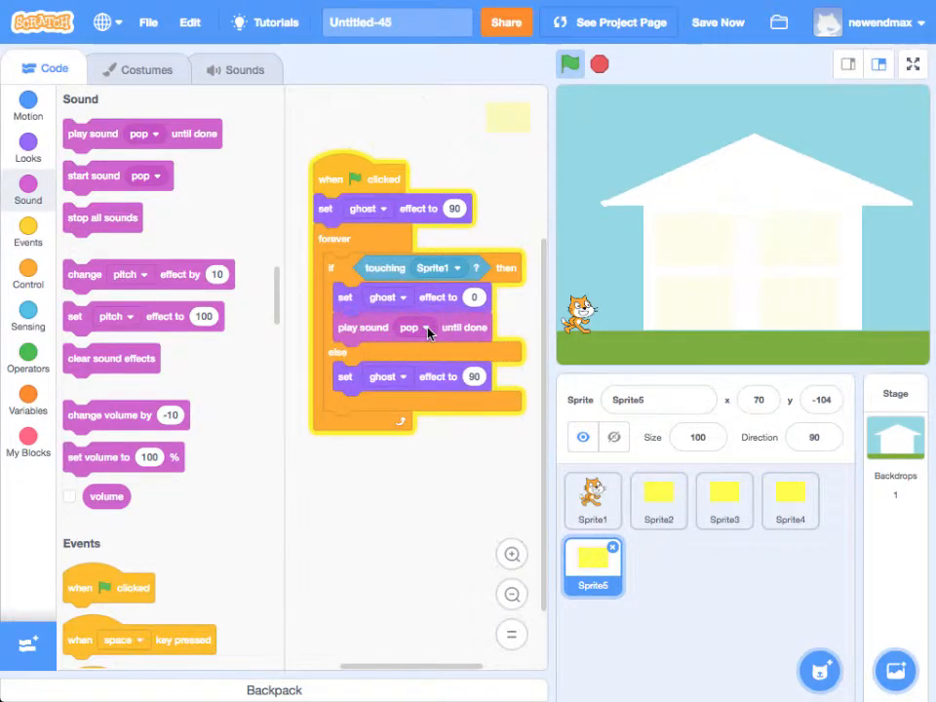
{"action": "left_click", "coordinate": [421, 328]}
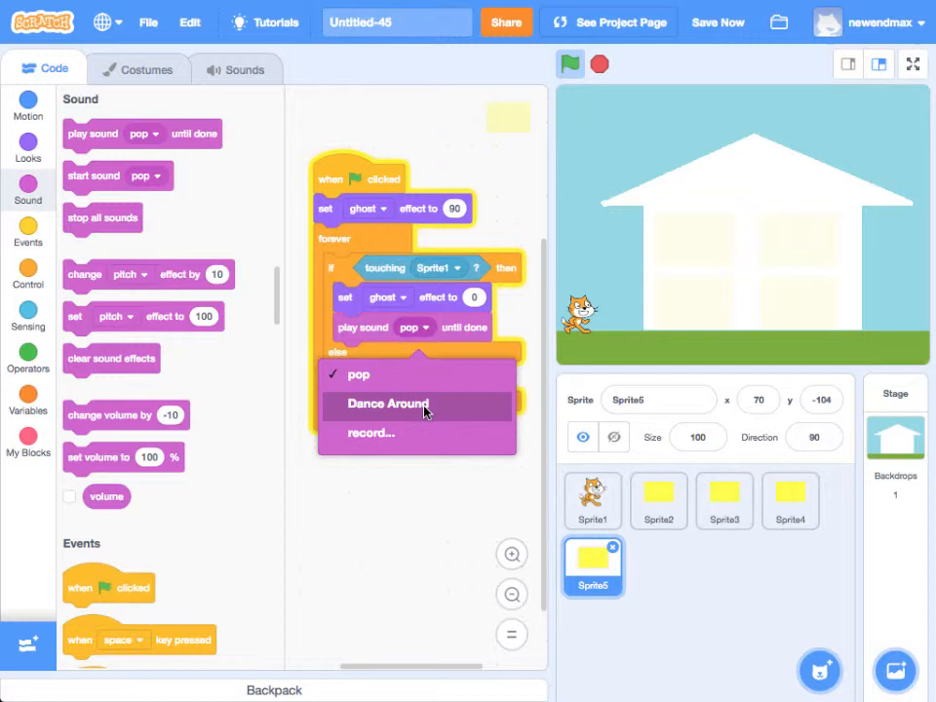
{"action": "left_click", "coordinate": [388, 404]}
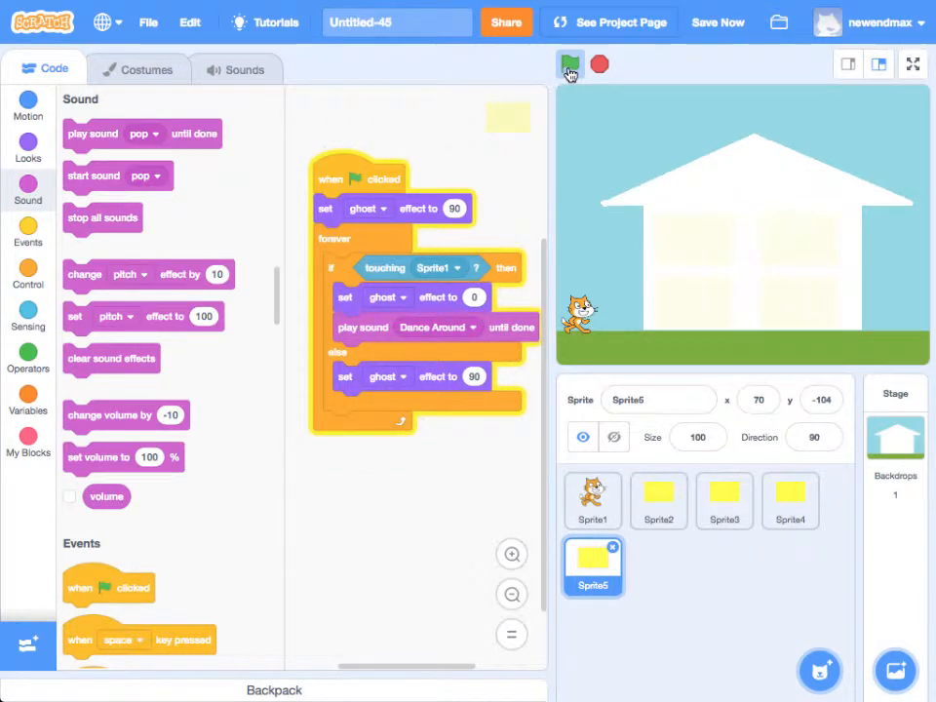
- Run the project repeatedly so the cat touches Sprite5 and Dance Around plays
{"action": "left_click", "coordinate": [569, 64]}
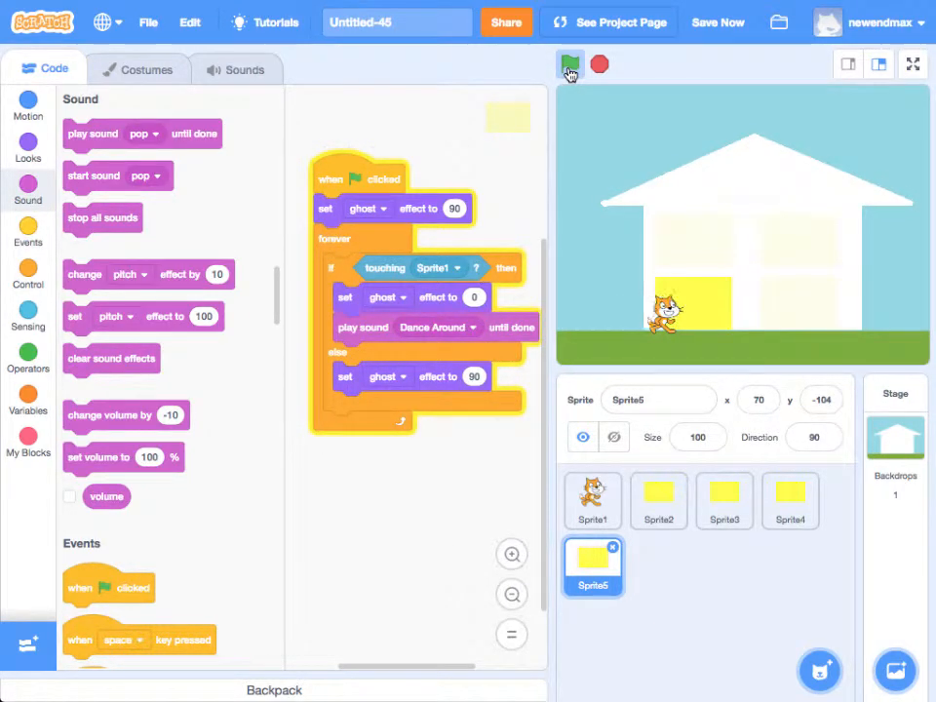
{"action": "left_click", "coordinate": [570, 66]}
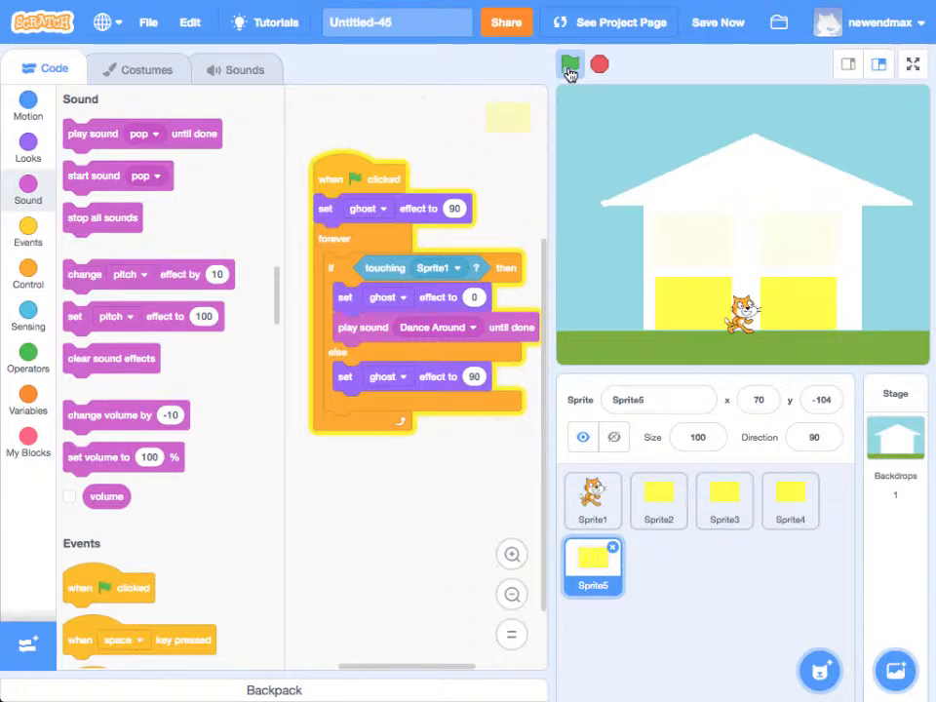
{"action": "left_click", "coordinate": [570, 65]}
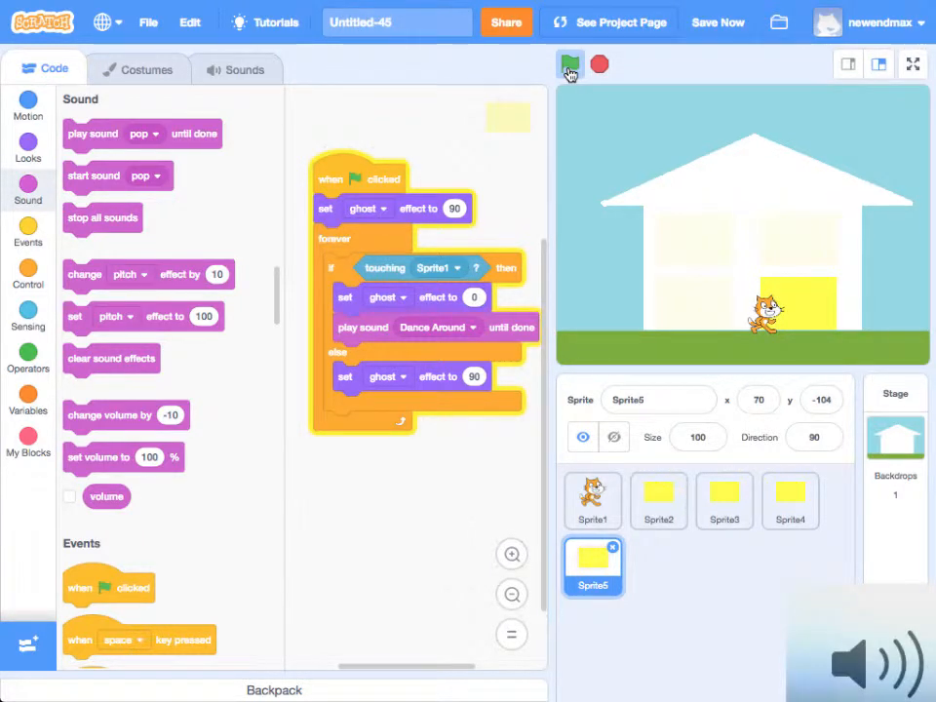
{"action": "left_click", "coordinate": [570, 64]}
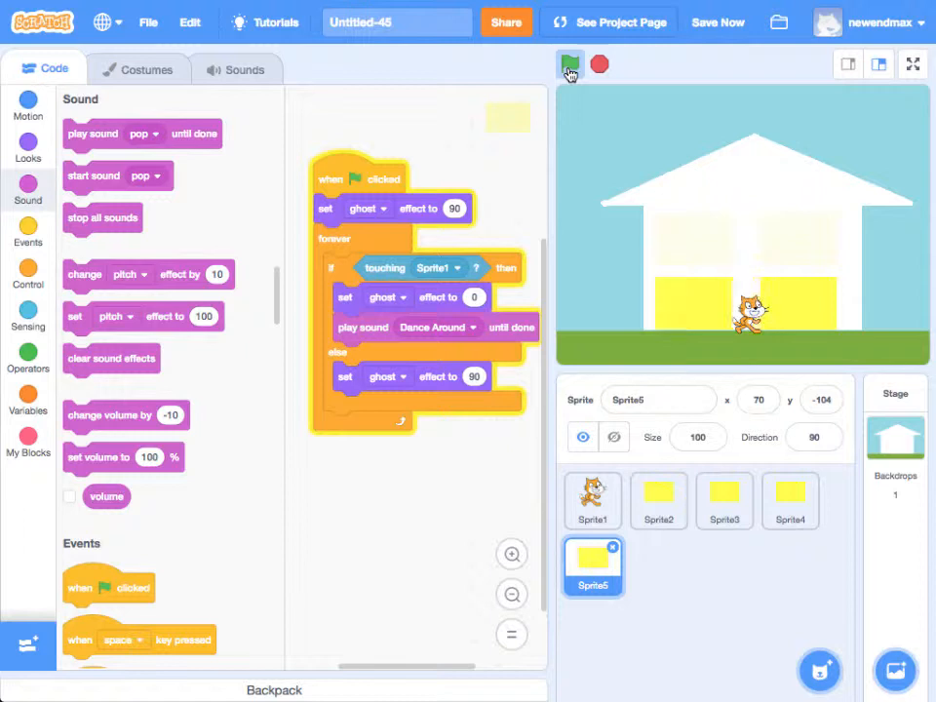
{"action": "left_click", "coordinate": [569, 64]}
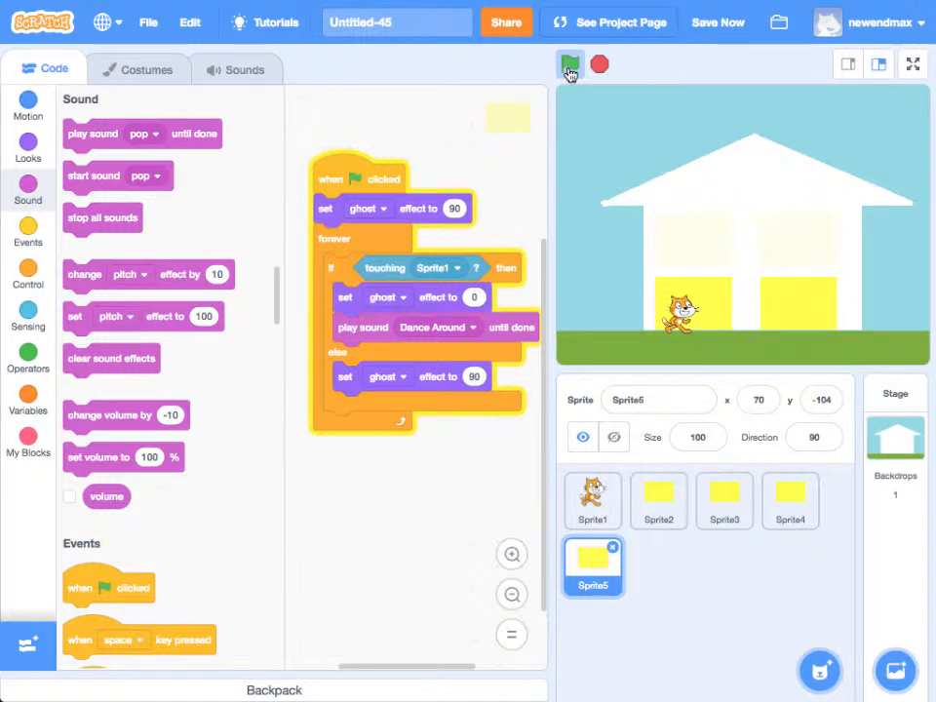
{"action": "left_click", "coordinate": [570, 64]}
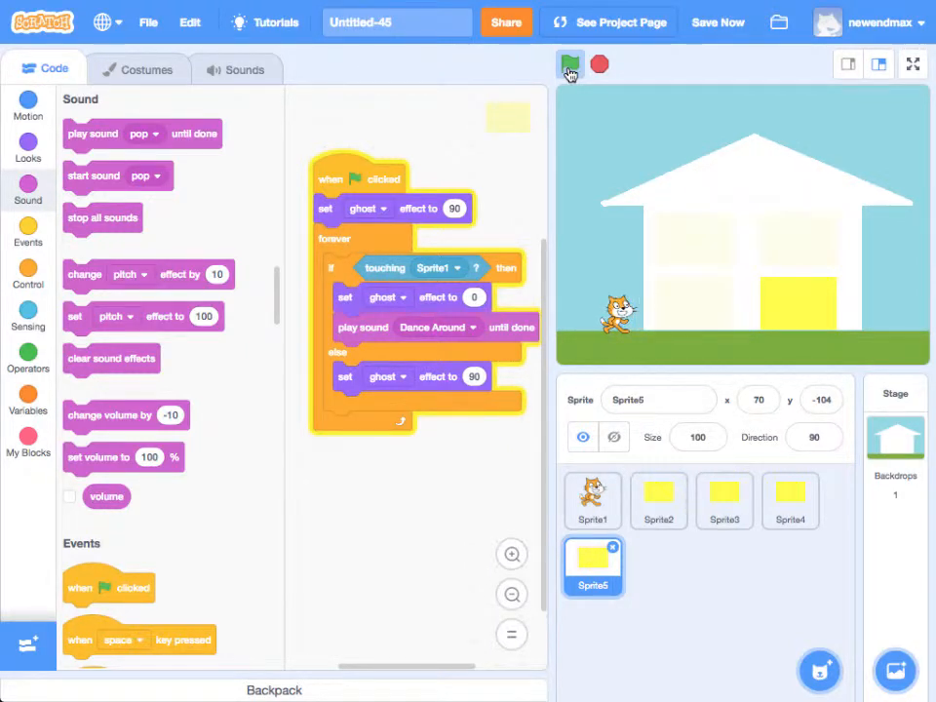
{"action": "left_click", "coordinate": [569, 65]}
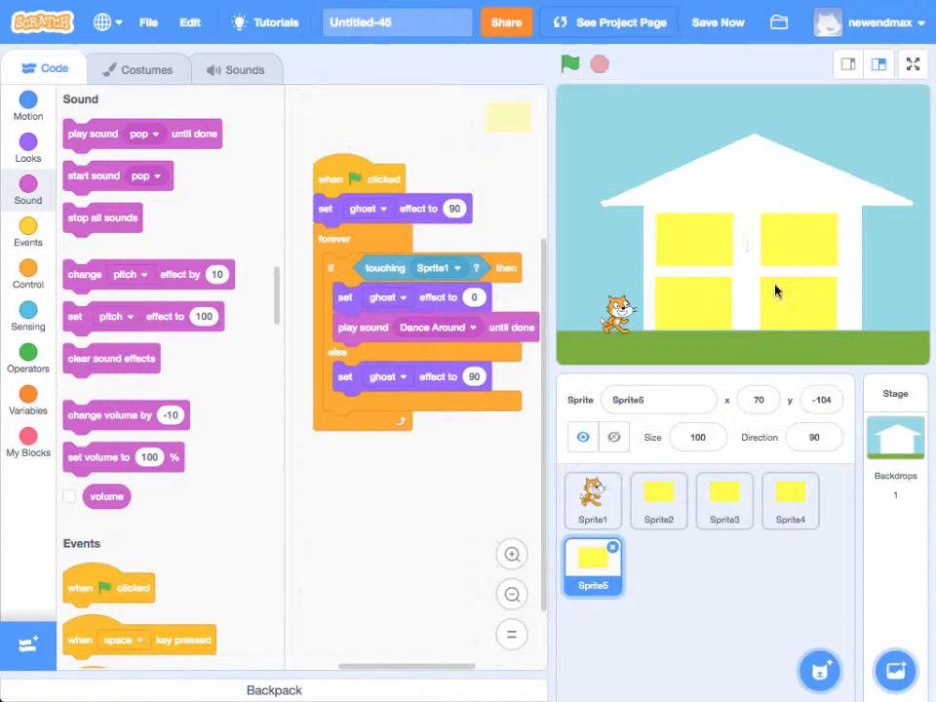
{"action": "mouse_move", "coordinate": [790, 311]}
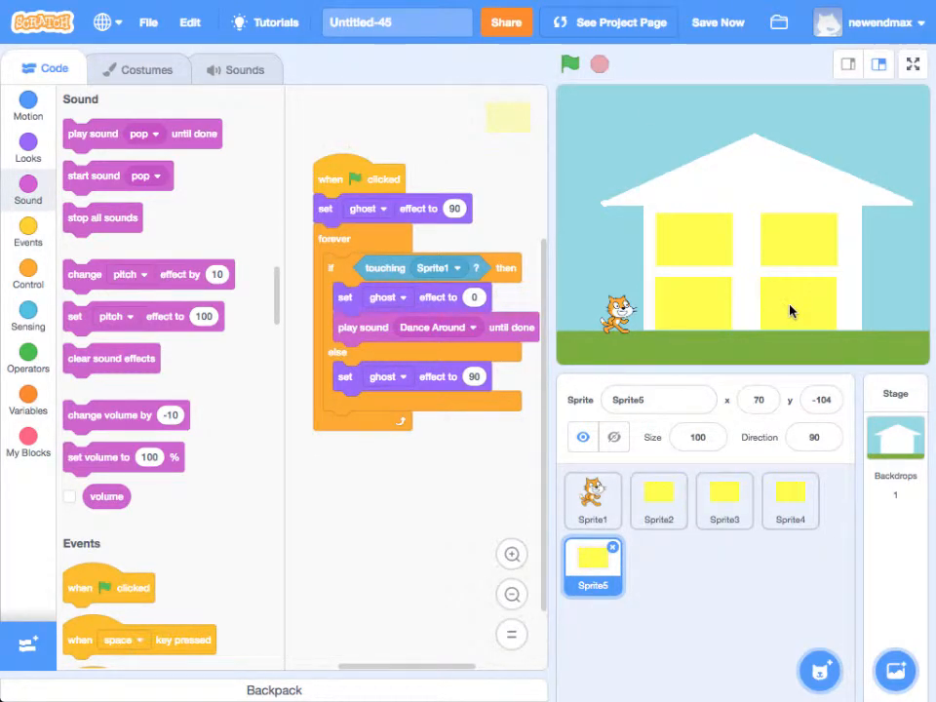
{"action": "mouse_move", "coordinate": [698, 316]}
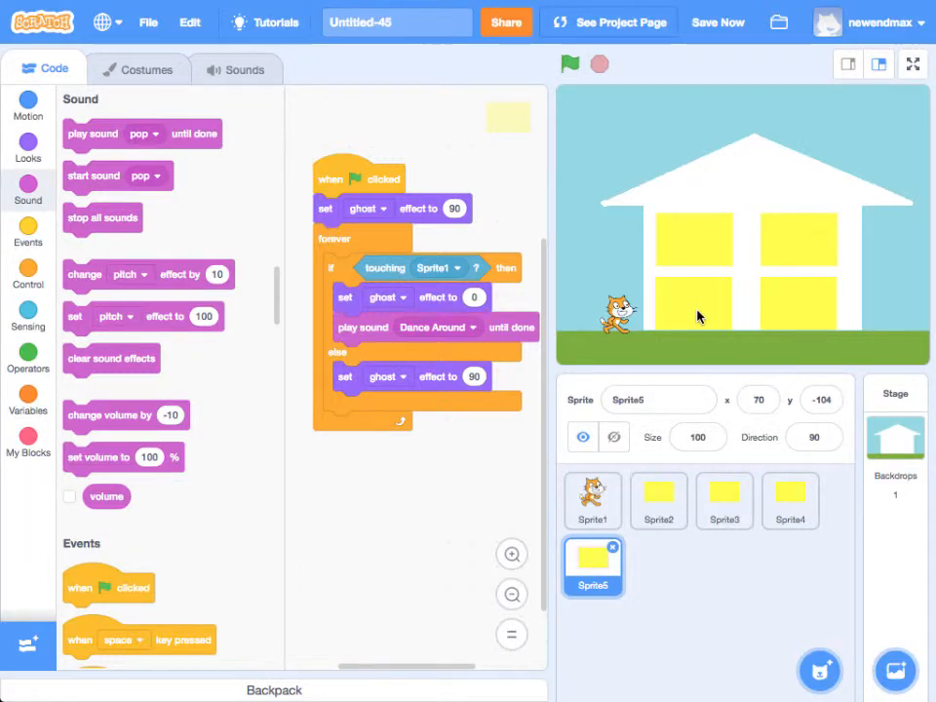
- Save the project with Save Now
{"action": "left_click", "coordinate": [718, 22]}
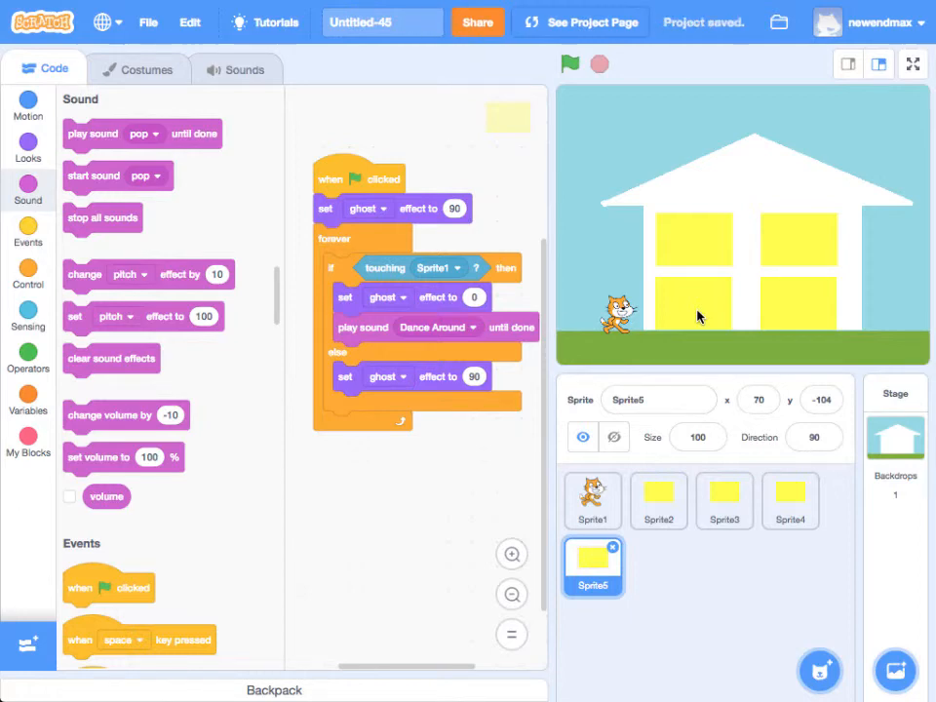